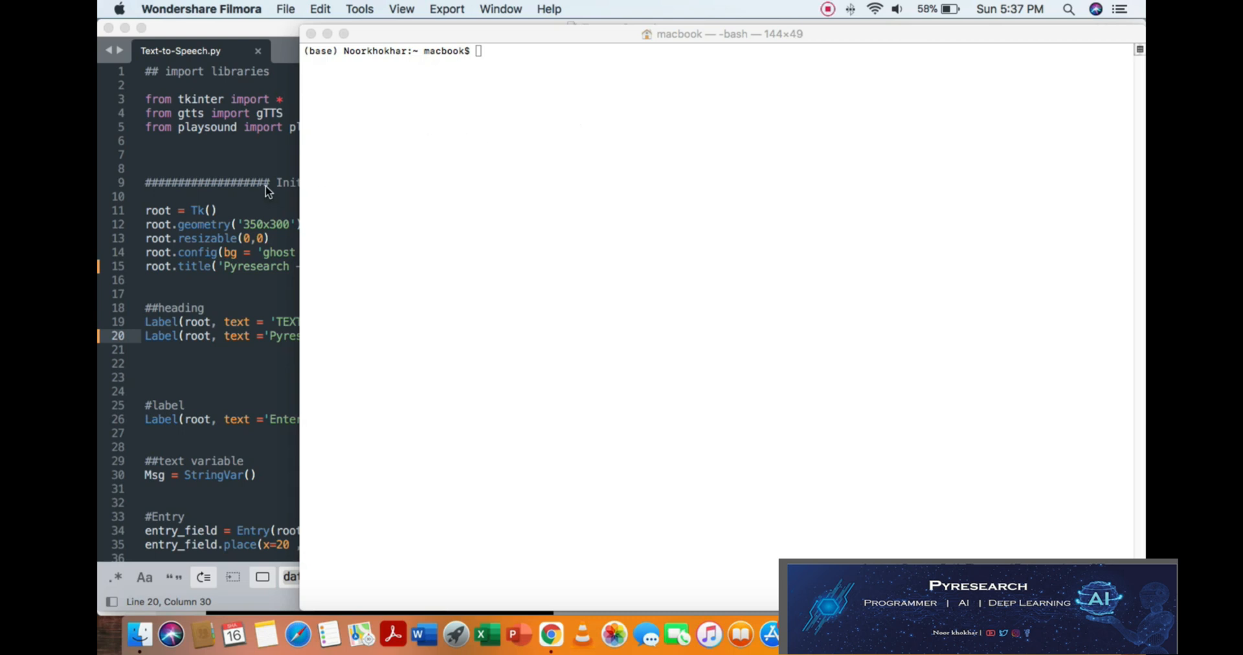
{"action": "mouse_move", "coordinate": [404, 651]}
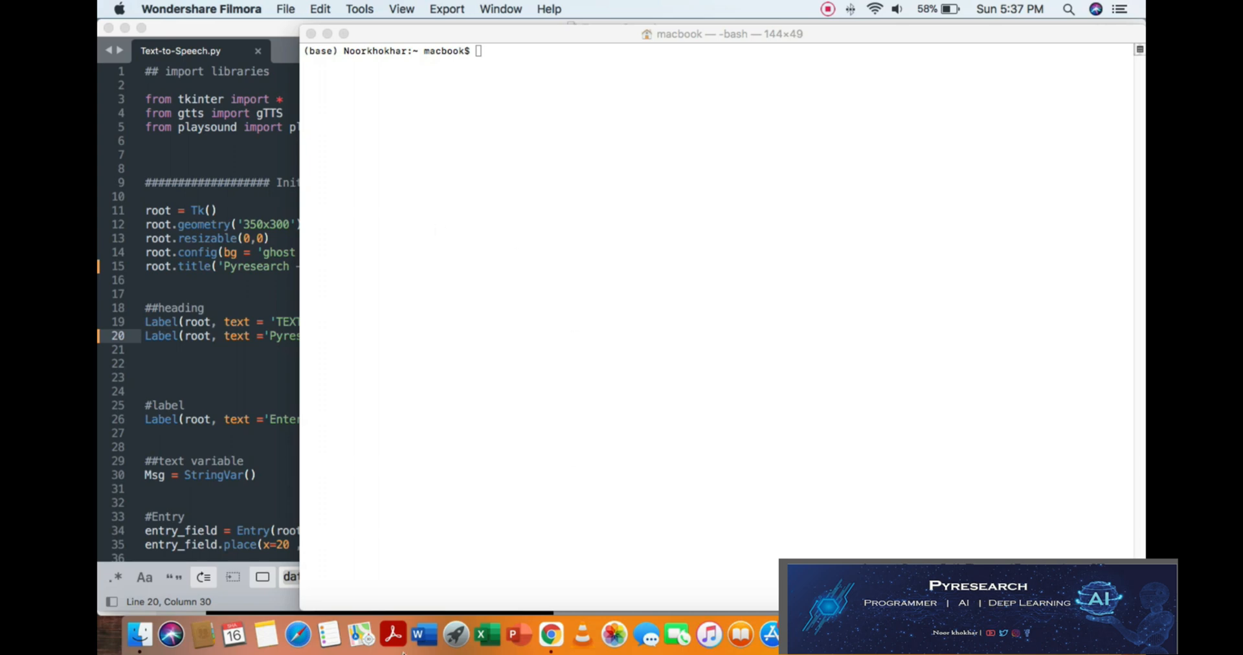
- Change into Desktop/ and run python Text-to-Speech.py from the shell
{"action": "left_click", "coordinate": [503, 176]}
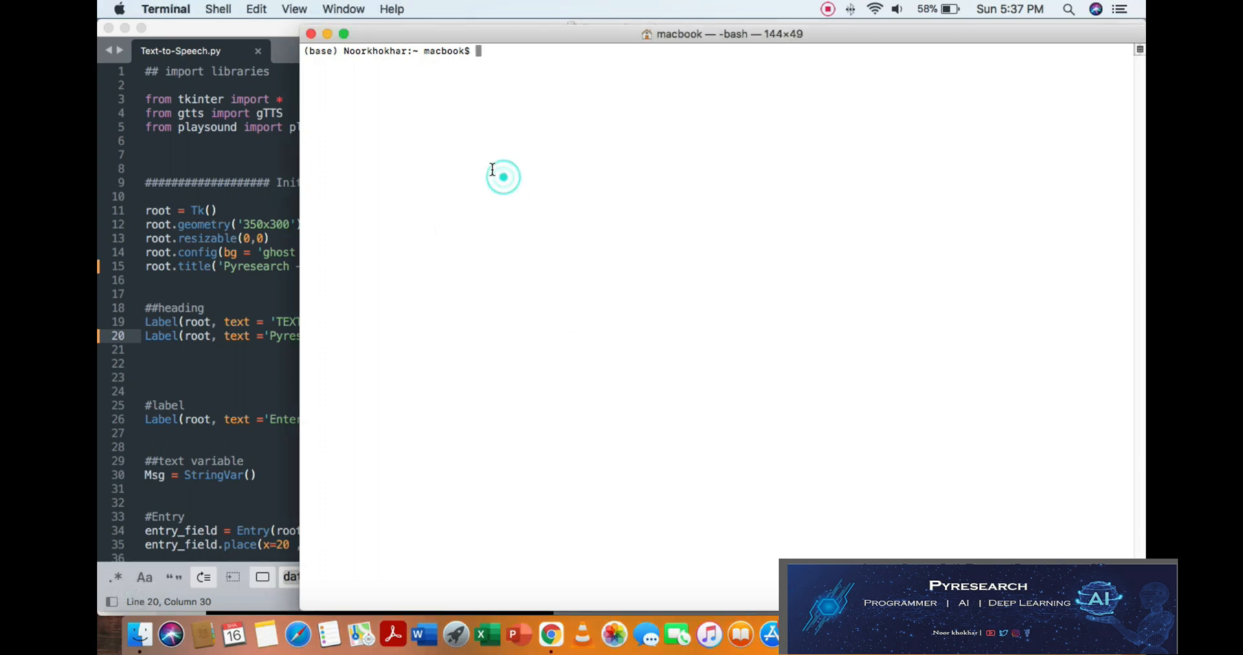
{"action": "type", "text": "cd Desktop/"}
{"action": "type", "text": "python"}
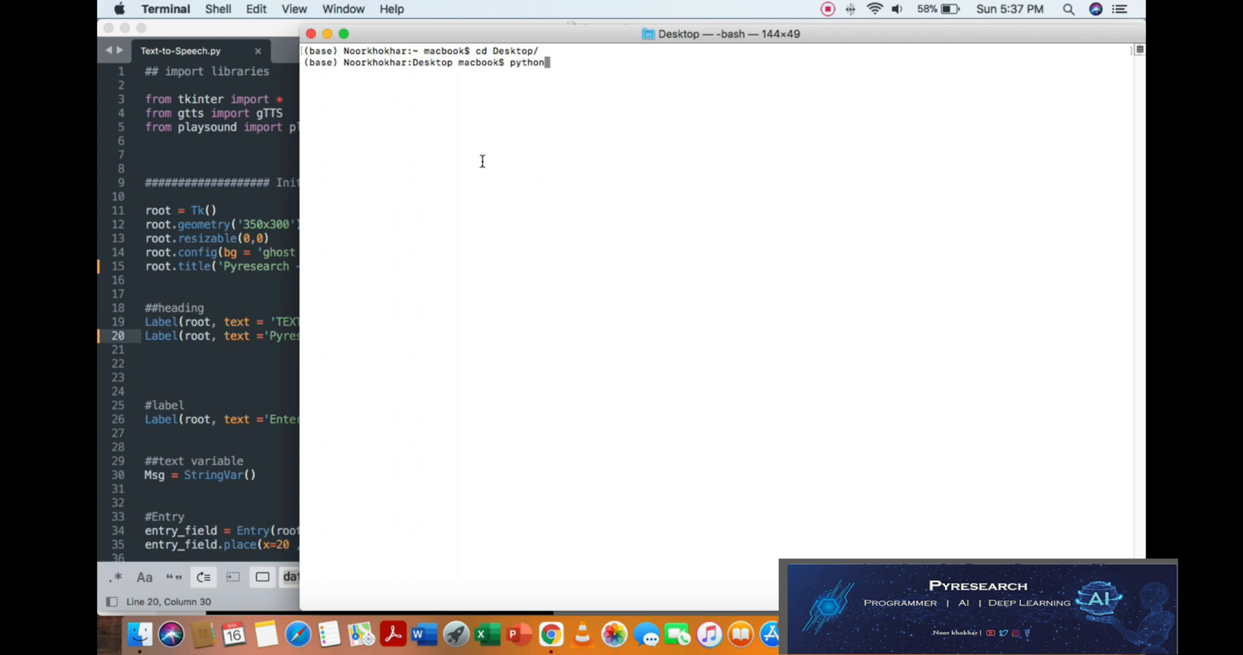
{"action": "type", "text": "Text-to-Speech.py"}
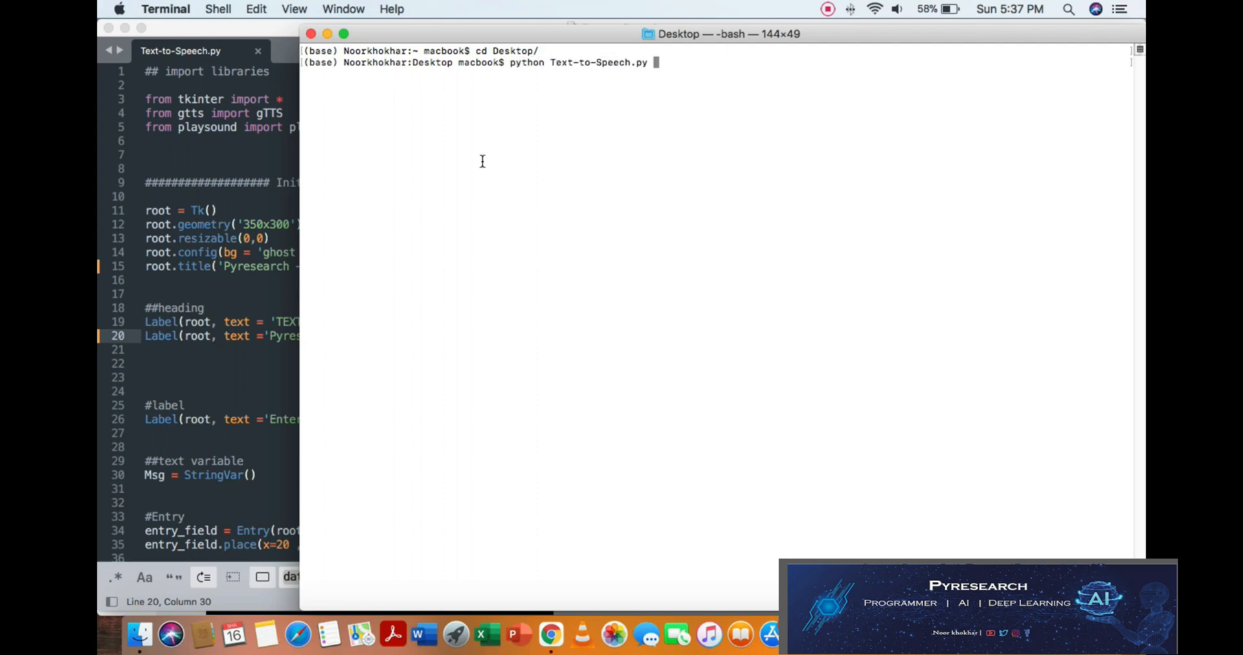
{"action": "key", "text": "Return"}
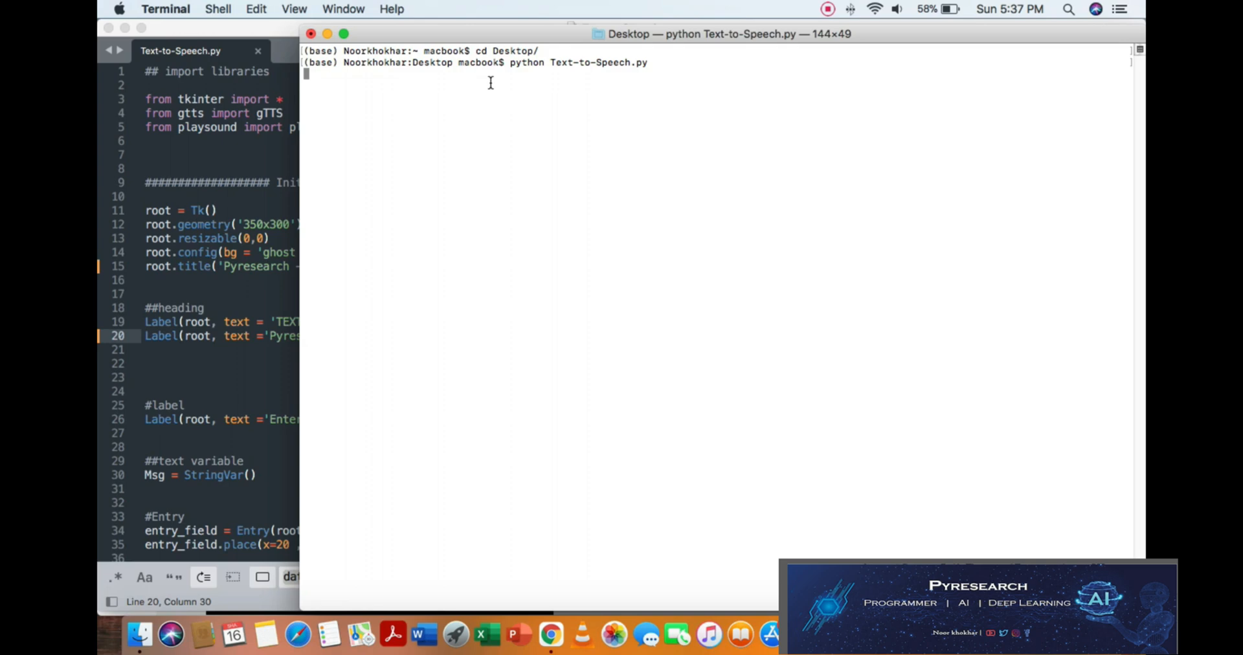
- Enter 'hello hi Pyresearch', have it spoken with PLAY, then clear it with RESET
{"action": "key", "text": "Return"}
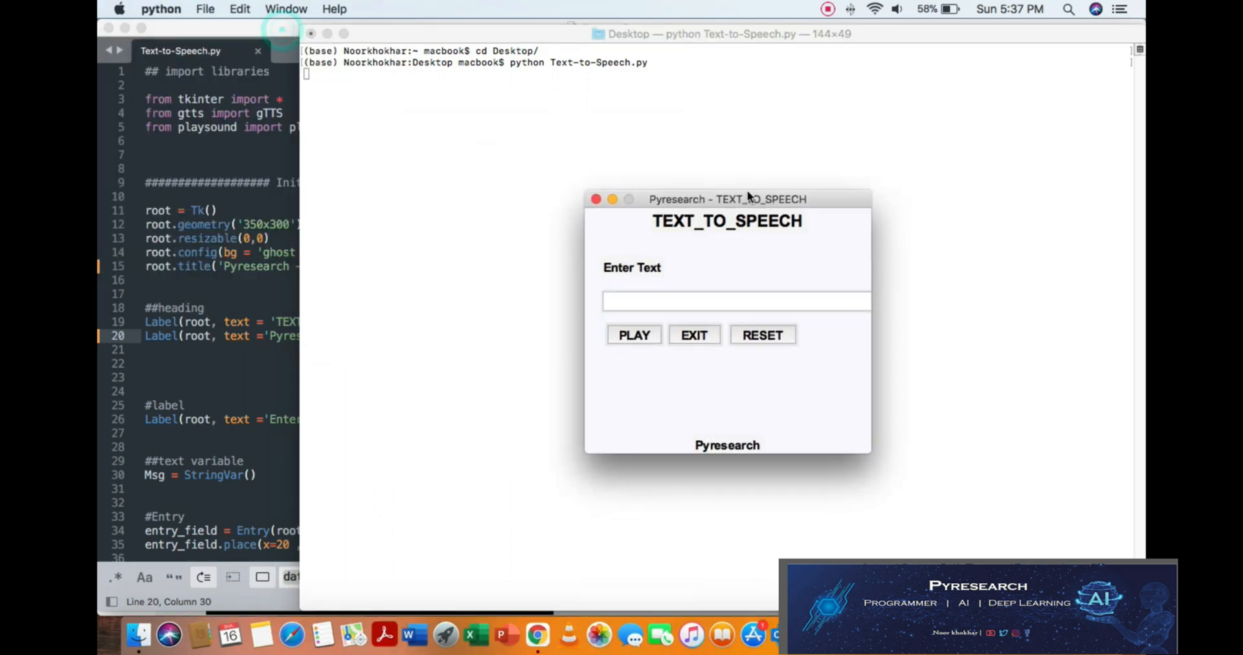
{"action": "type", "text": "h"}
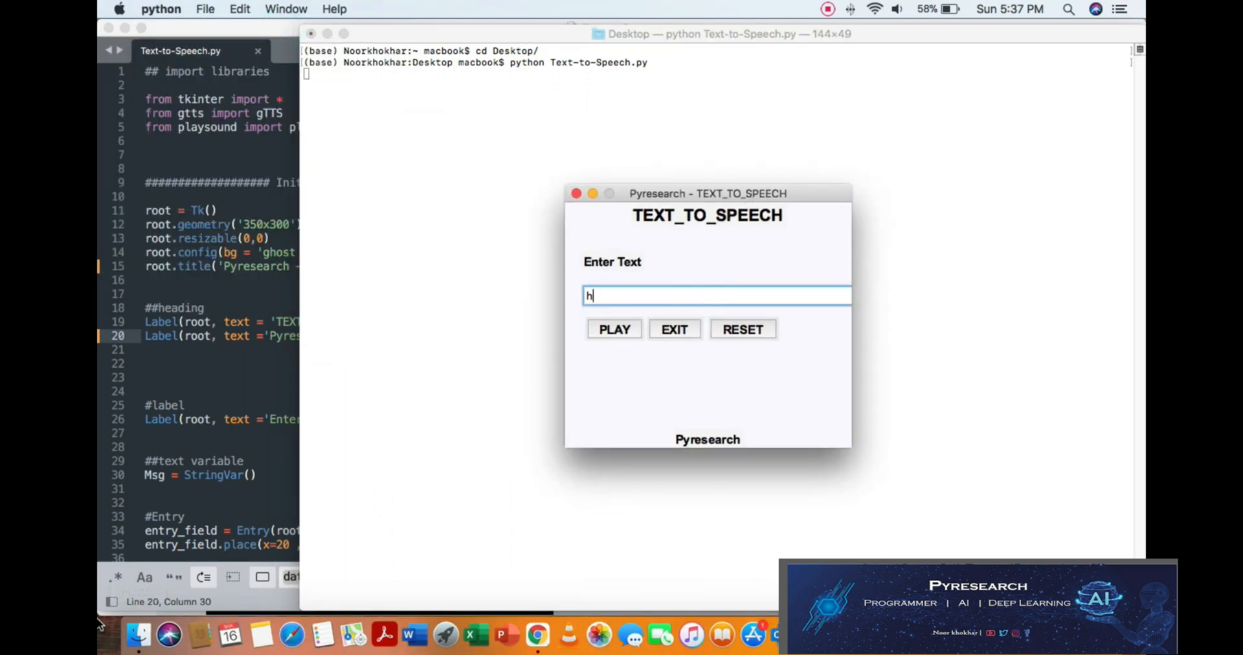
{"action": "type", "text": "ello hi"}
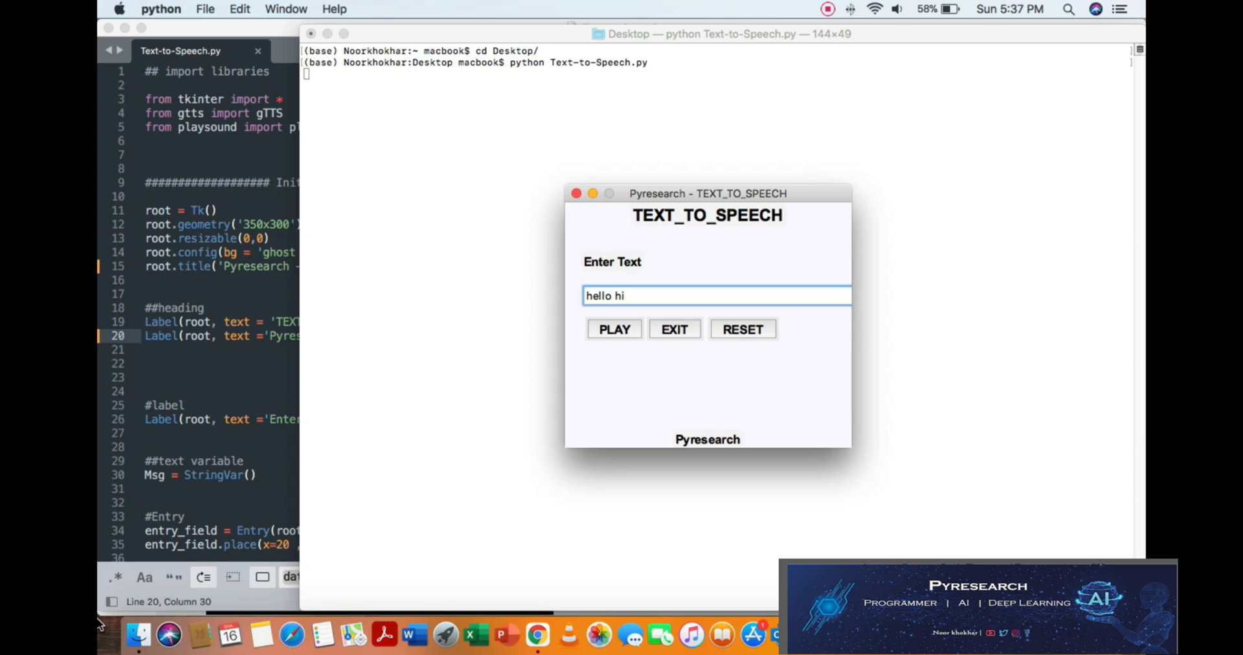
{"action": "type", "text": "py"}
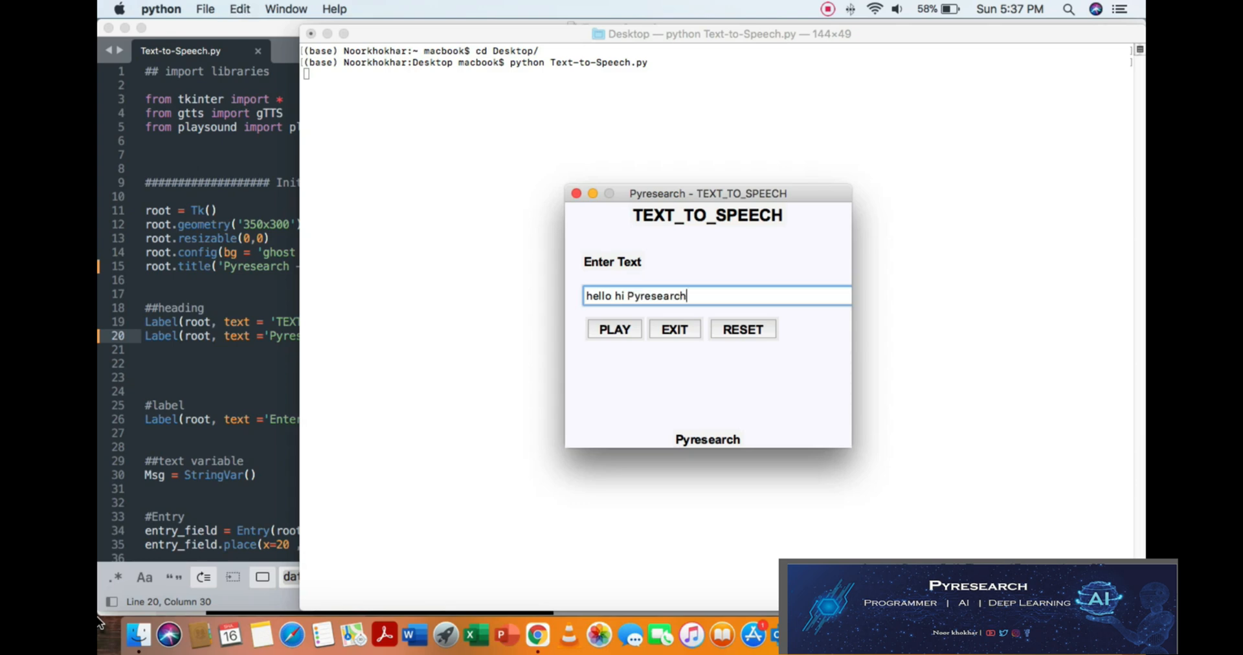
{"action": "mouse_move", "coordinate": [595, 347]}
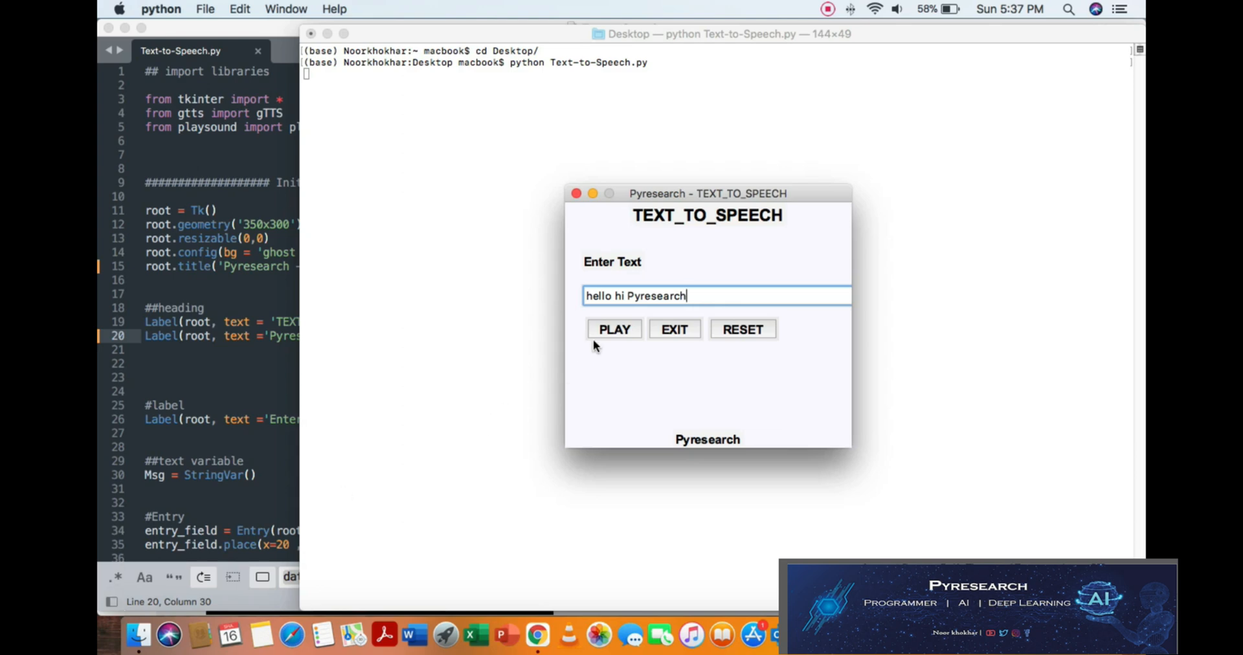
{"action": "left_click", "coordinate": [614, 329]}
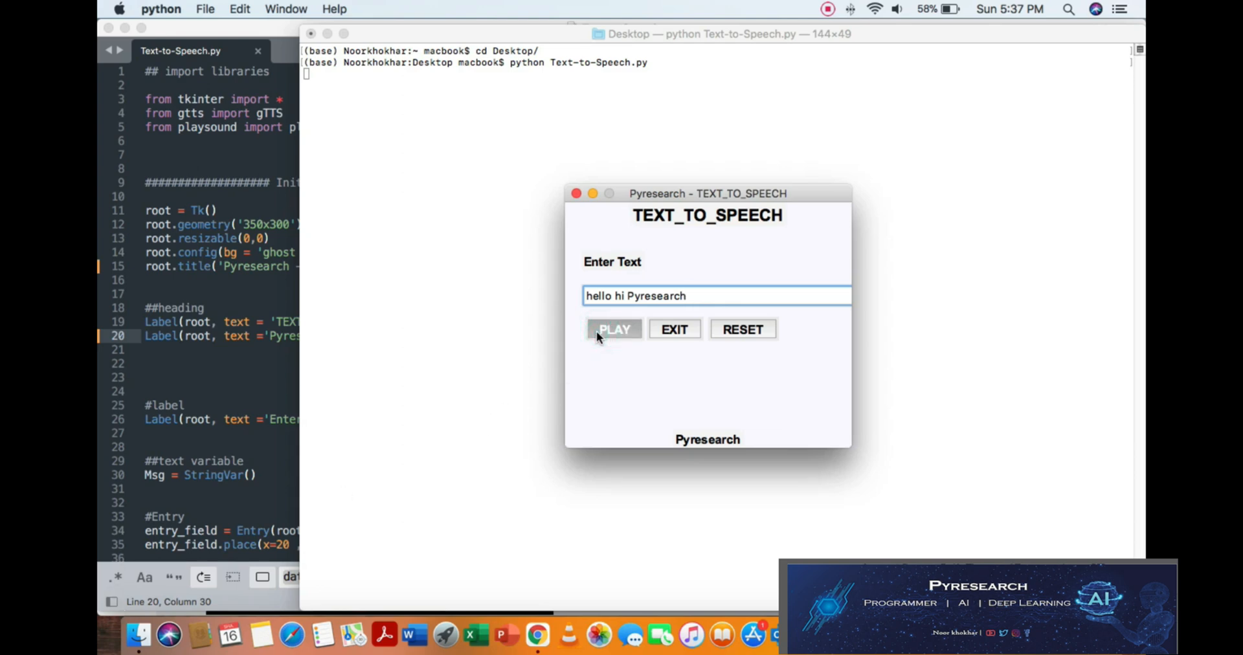
{"action": "mouse_move", "coordinate": [674, 329]}
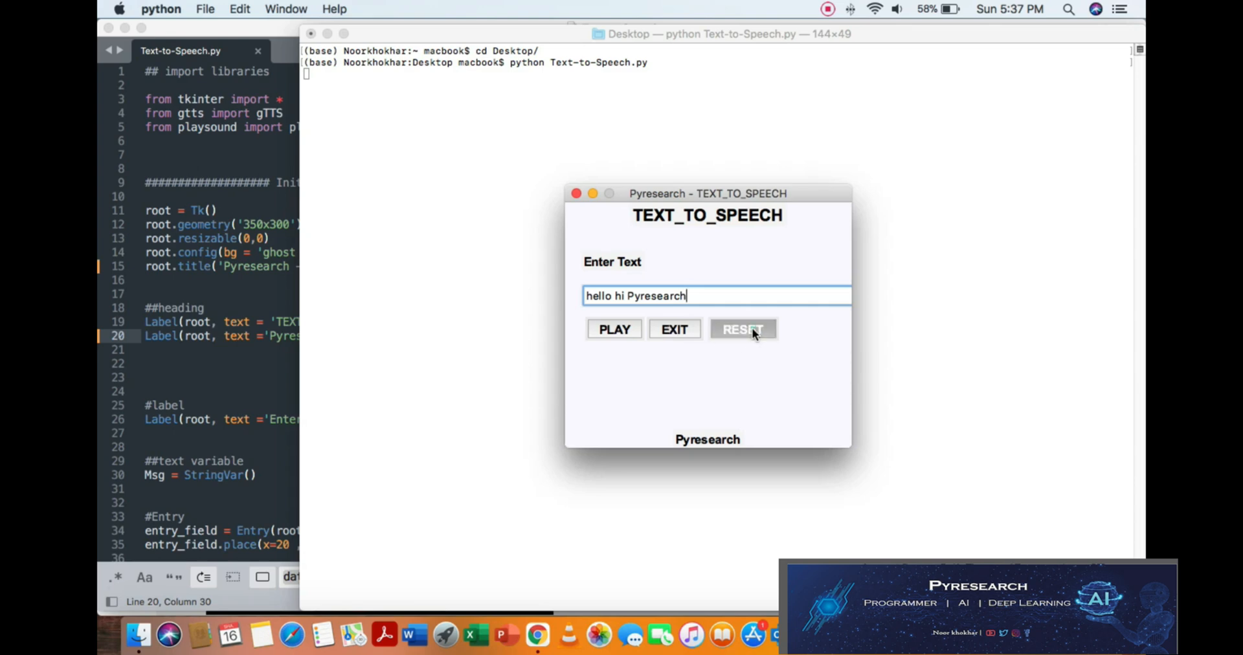
{"action": "left_click", "coordinate": [742, 329]}
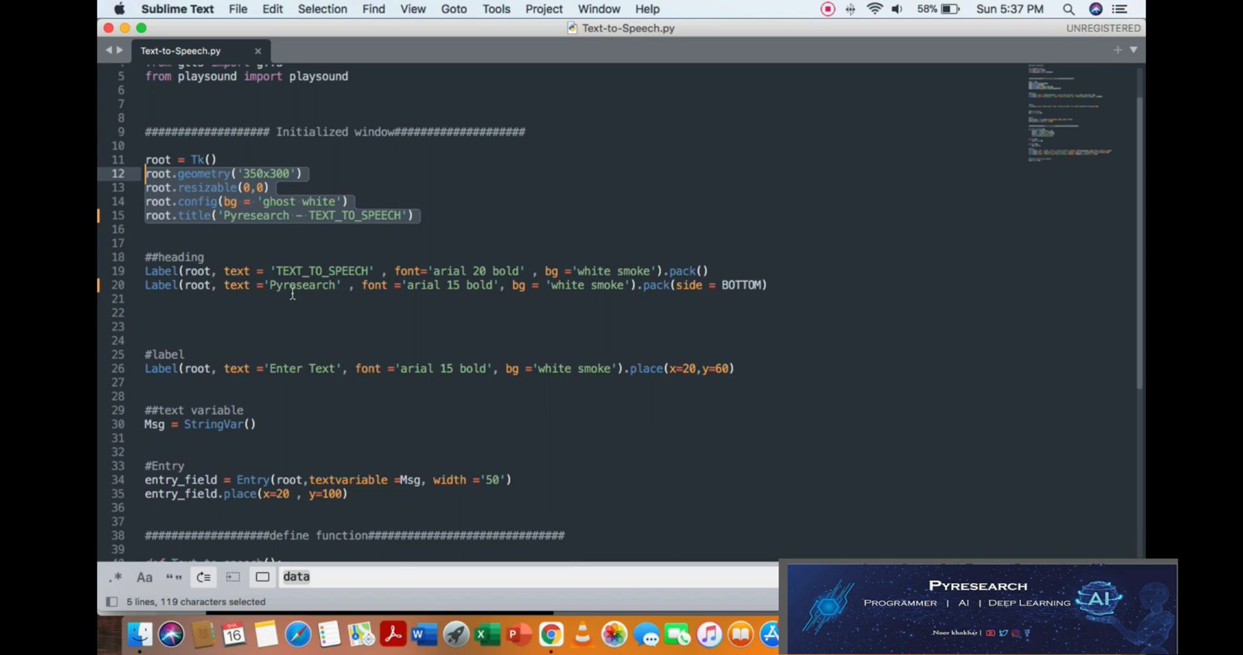
- Highlight the Enter Text label line and scroll through the functions and PLAY/EXIT/RESET buttons
{"action": "left_click", "coordinate": [386, 358]}
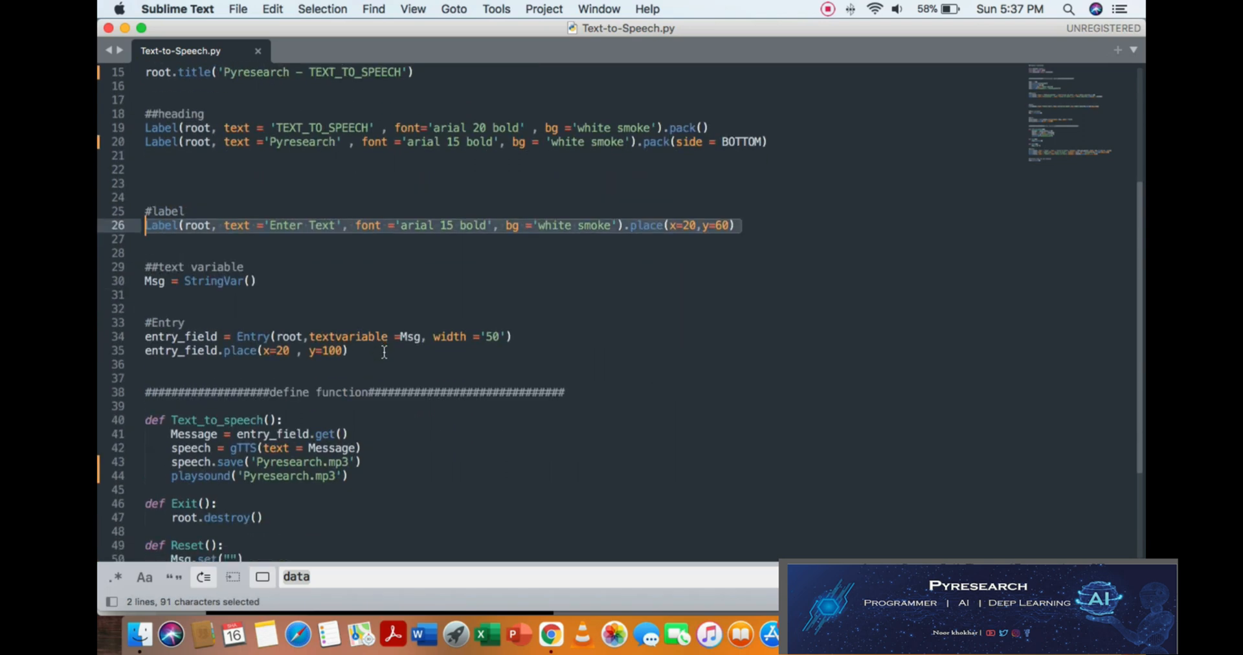
{"action": "scroll", "scroll_direction": "down", "scroll_amount": 3}
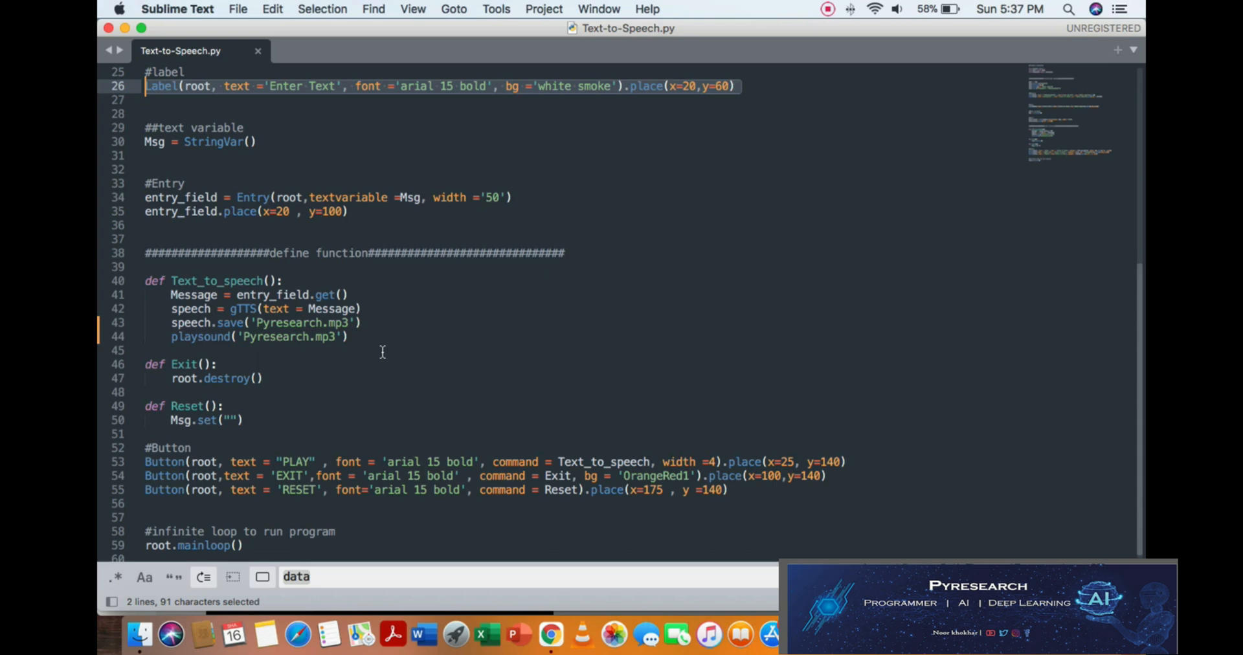
{"action": "scroll", "scroll_direction": "up", "scroll_amount": 3}
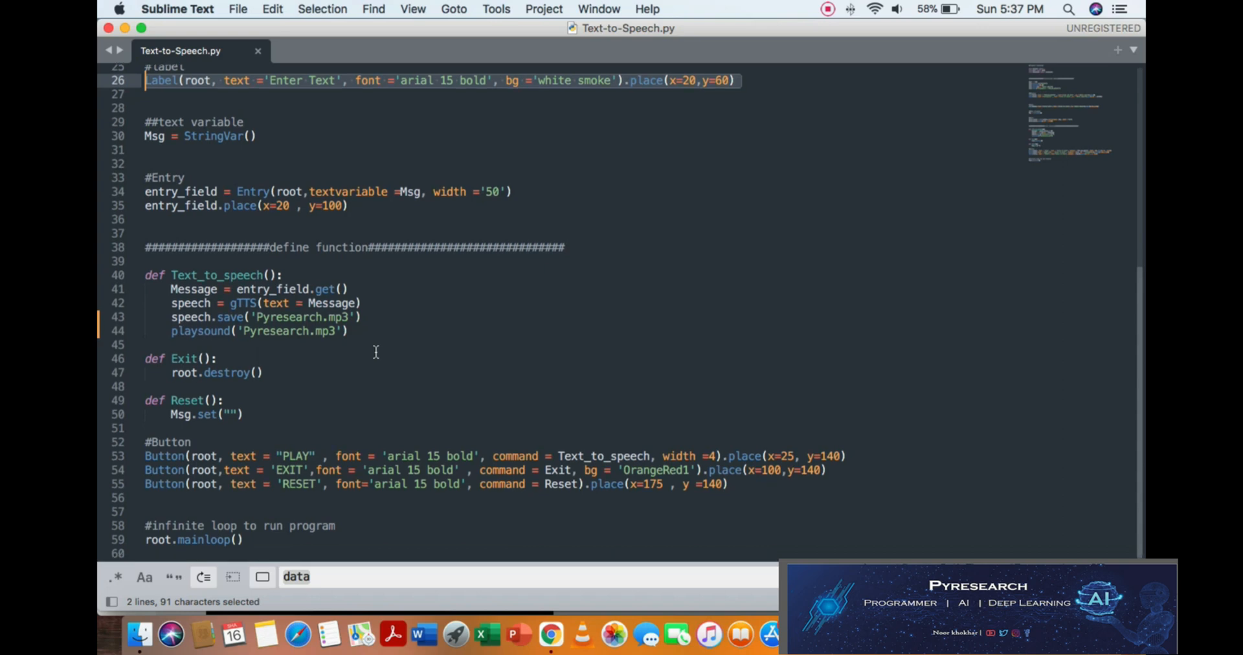